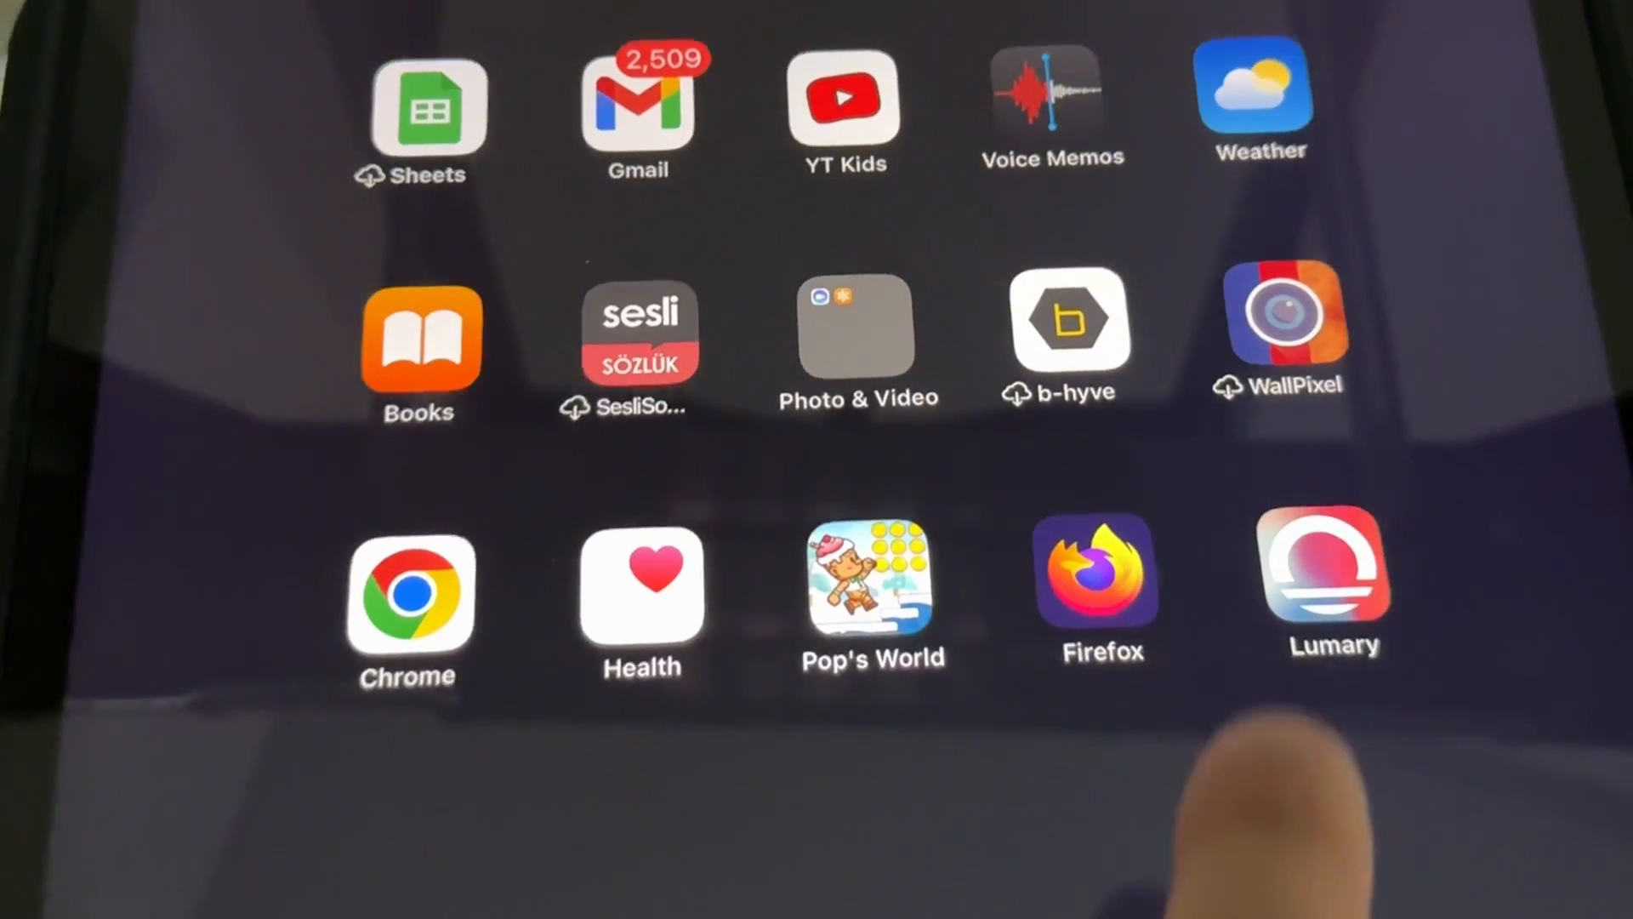
# - Launch the Lumary app from the iPad Home Screen
pyautogui.click(1331, 581)
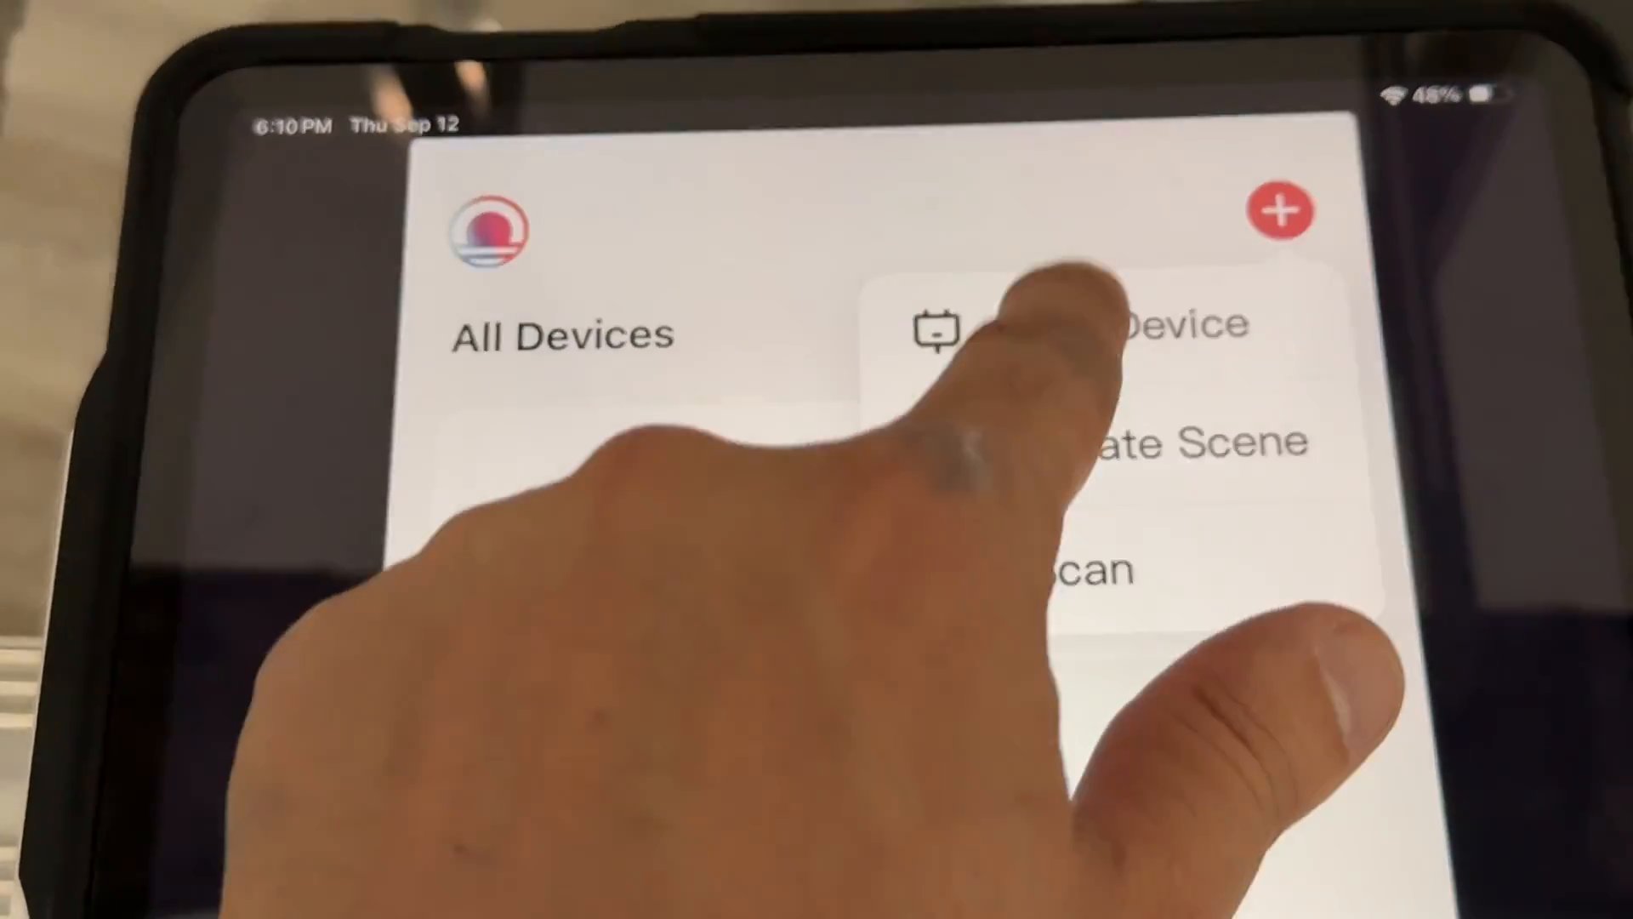
# - Add the discovered Lumary 6" Ultra-thin Downlight to the app
pyautogui.click(1124, 324)
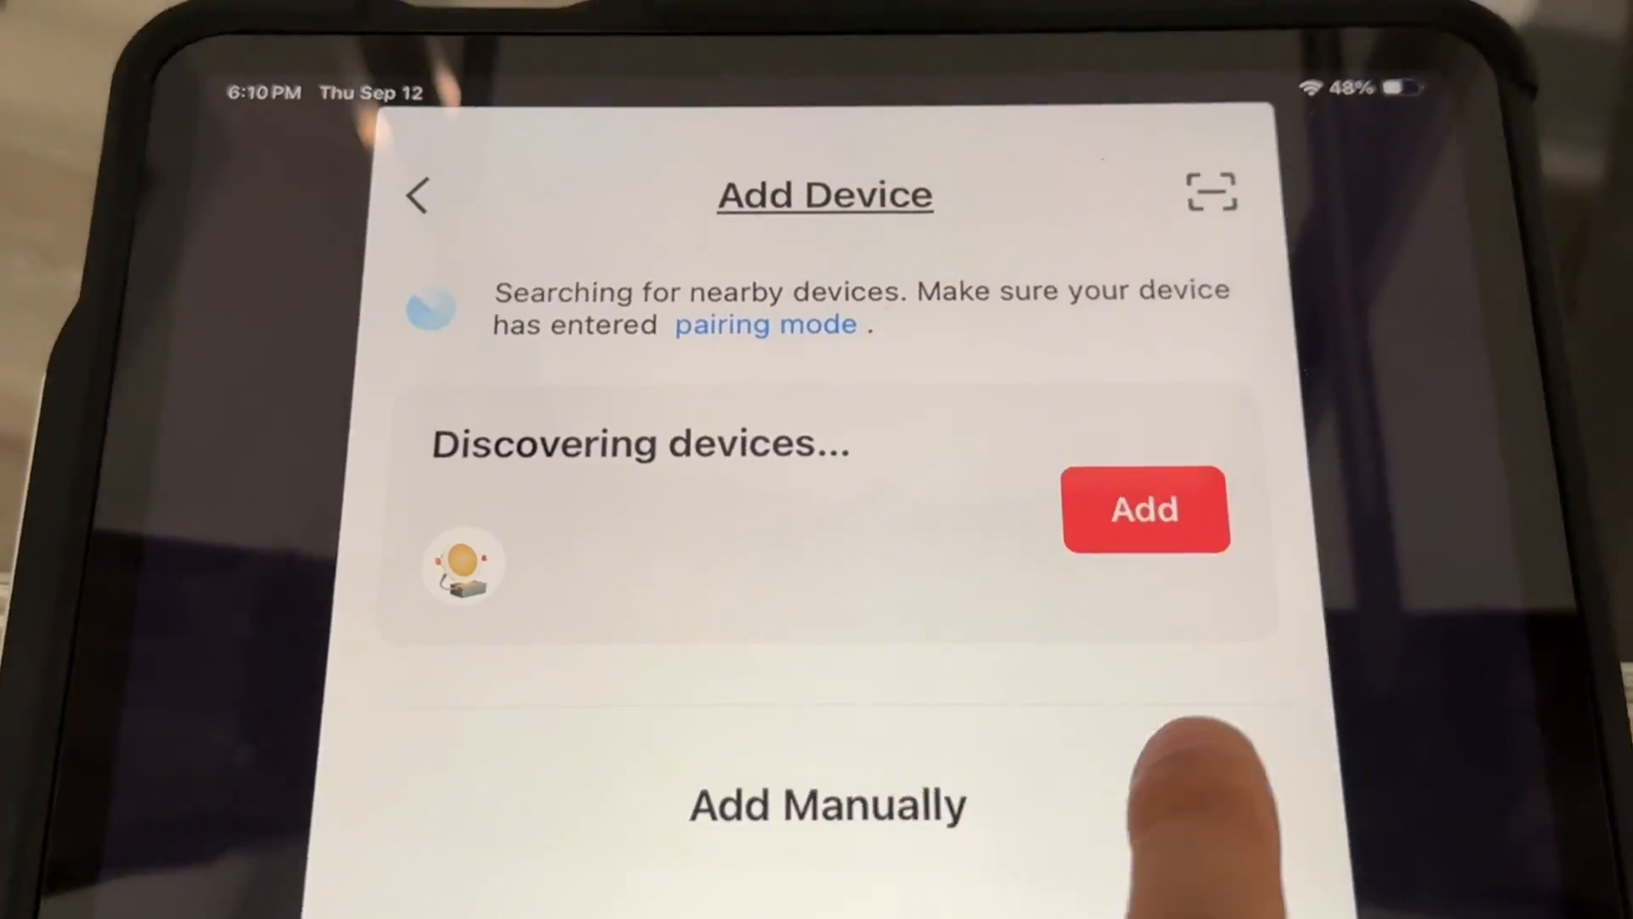
pyautogui.click(1145, 509)
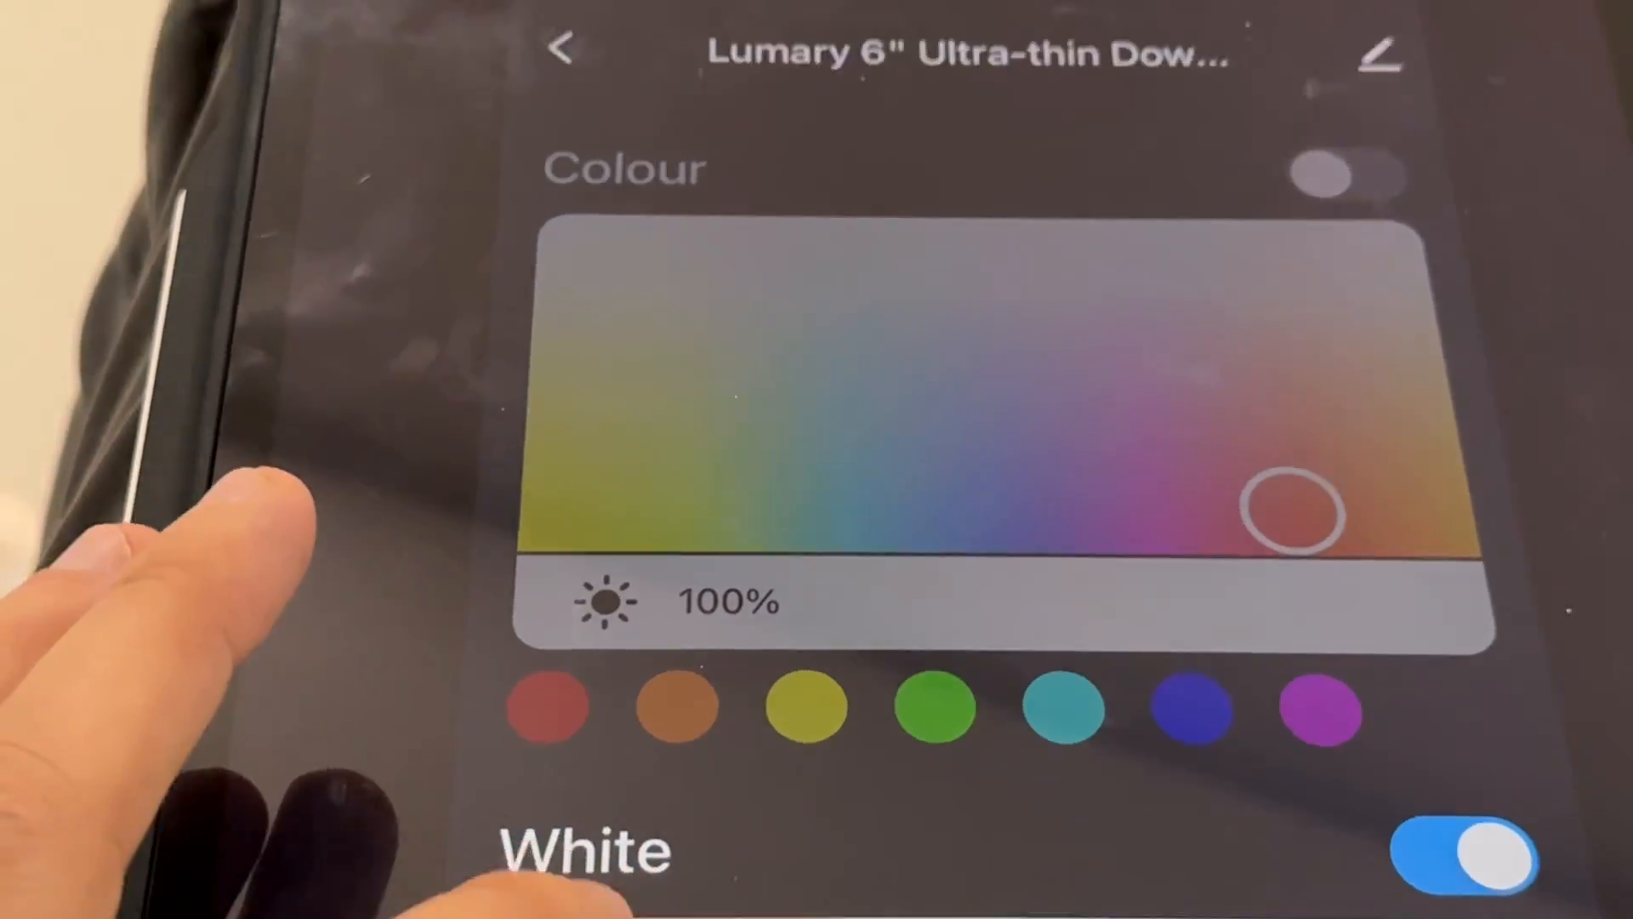
# - Scroll past the Colour picker, brightness slider and White section to the scene options
pyautogui.scroll(-3)
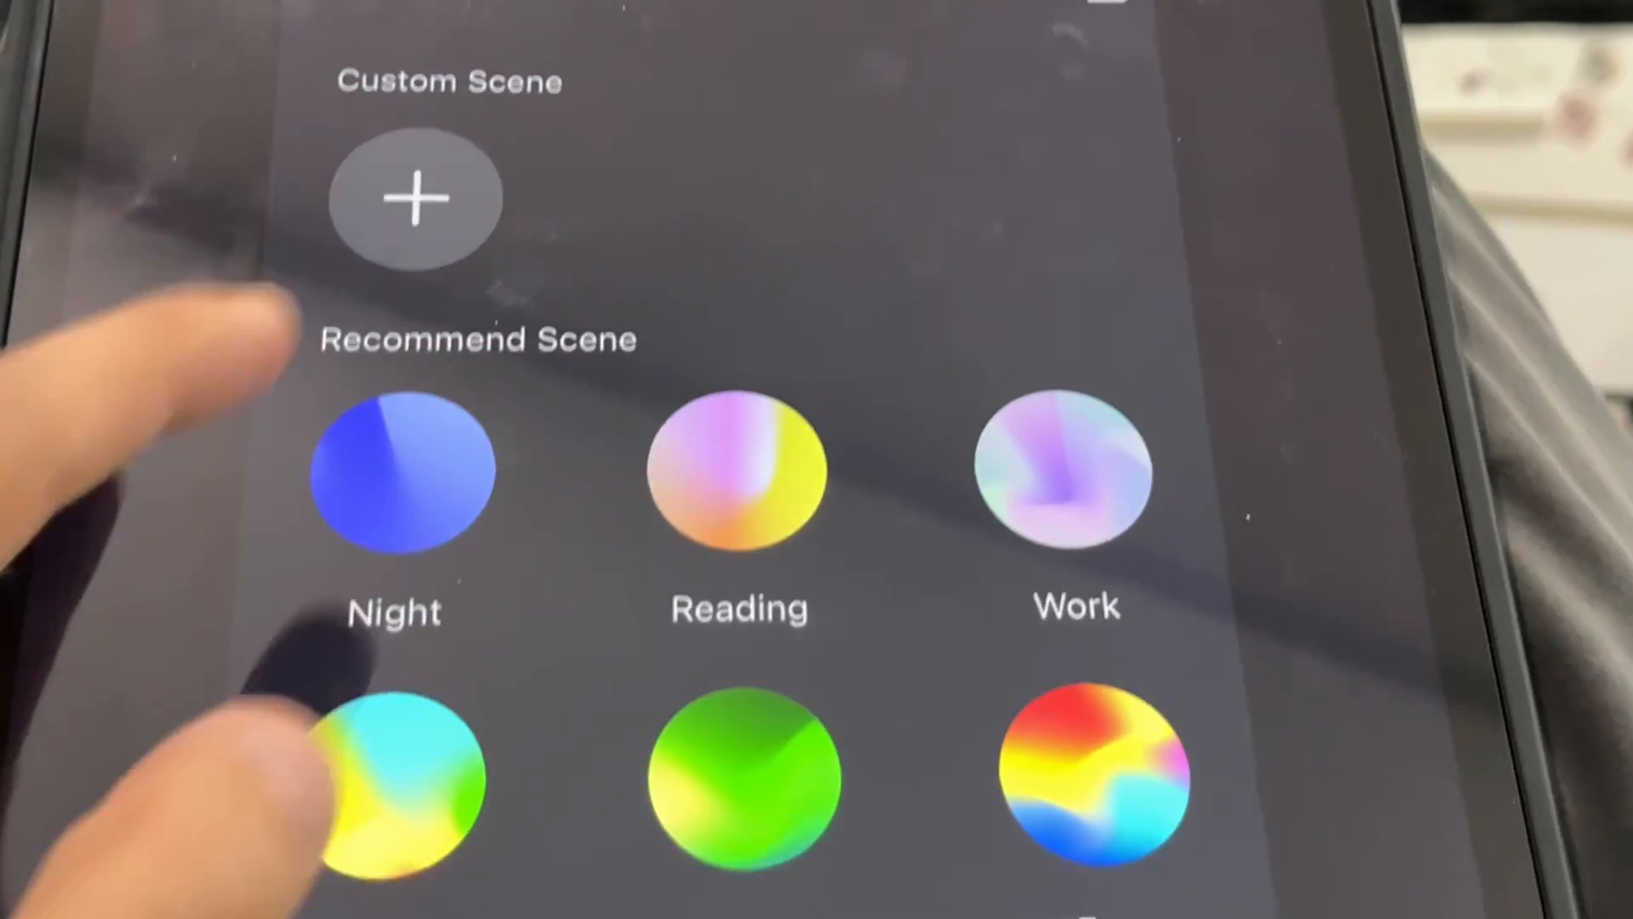
# - Scroll past the Custom Scene and Night, Reading, Work presets to power-on status options
pyautogui.scroll(-3)
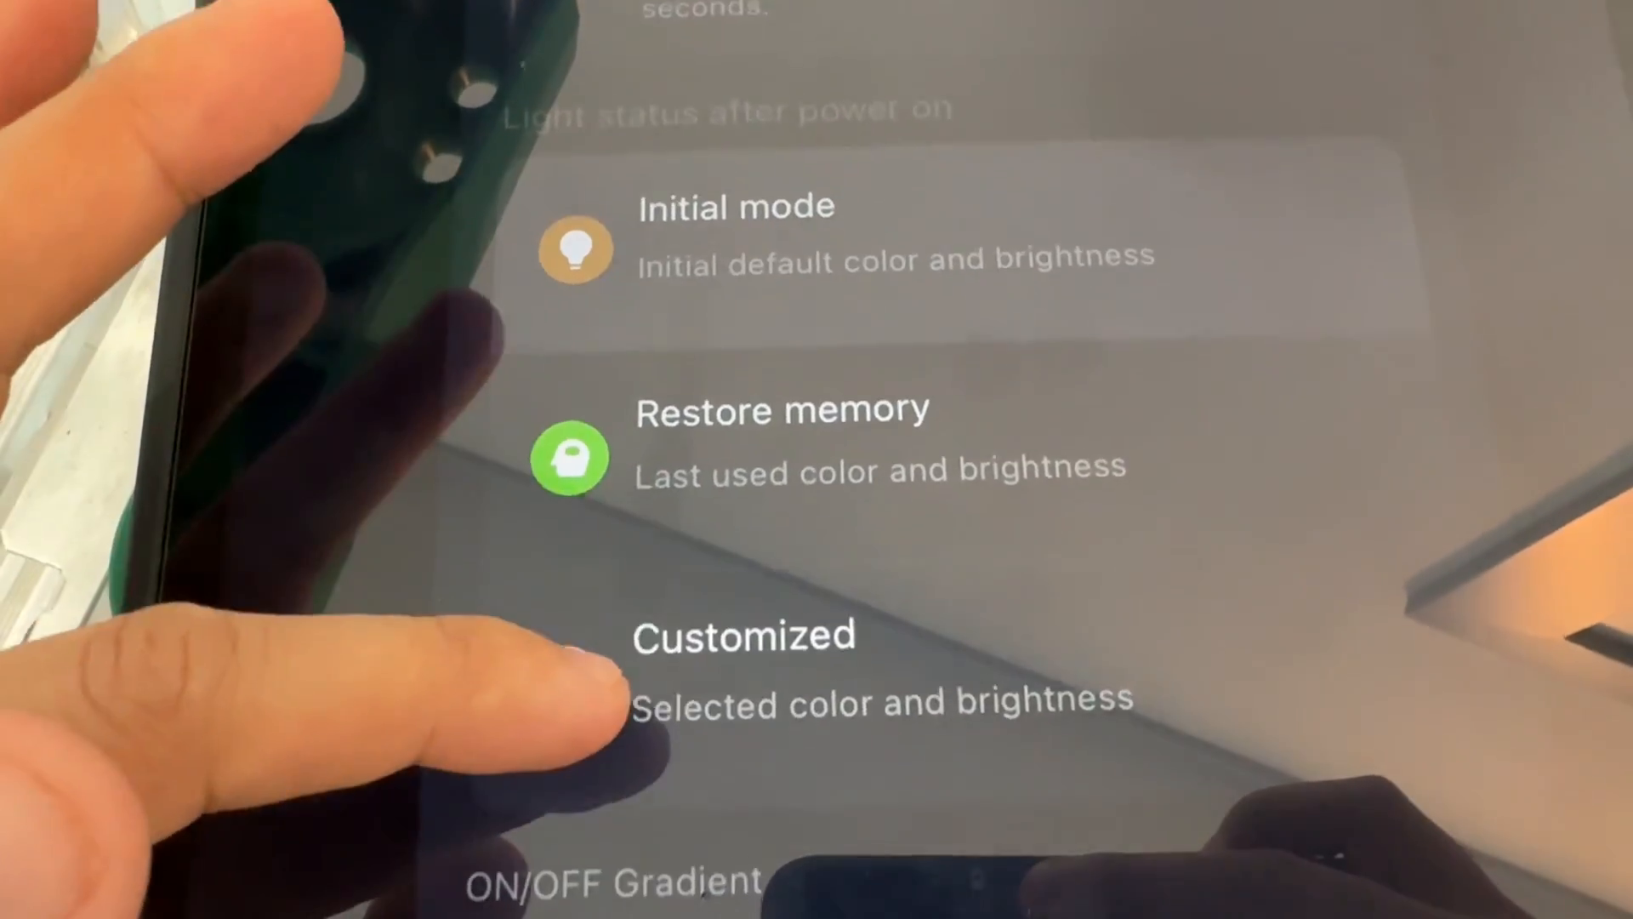
# - Scroll the downlight settings to show Do Not Disturb, currently off, above power-on options
pyautogui.scroll(-3)
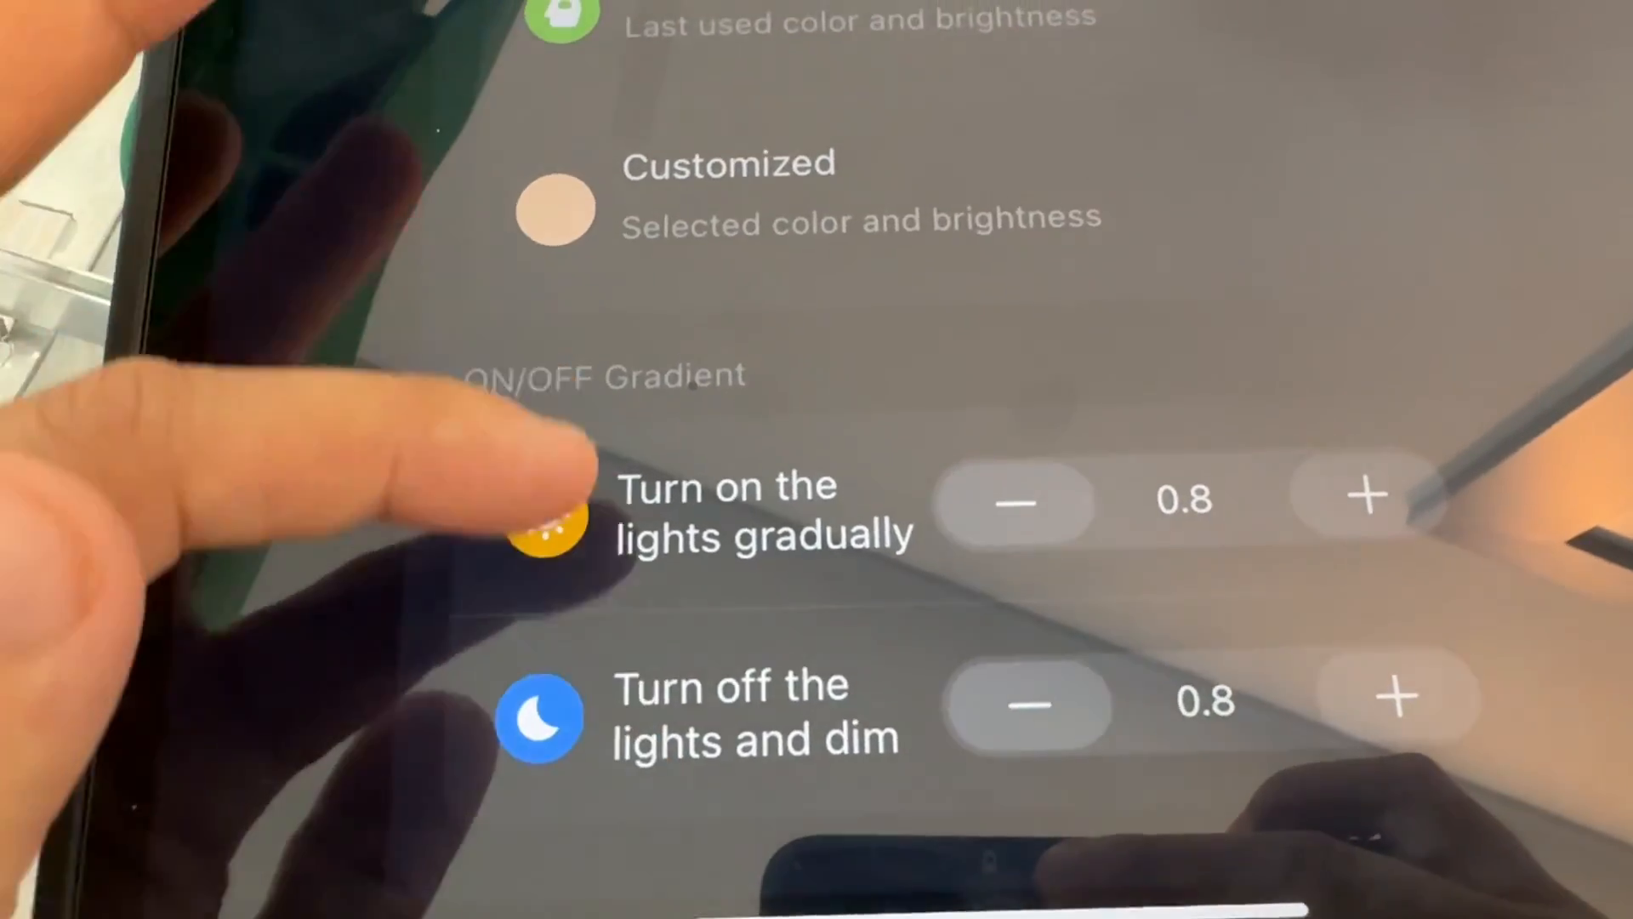
pyautogui.scroll(-3)
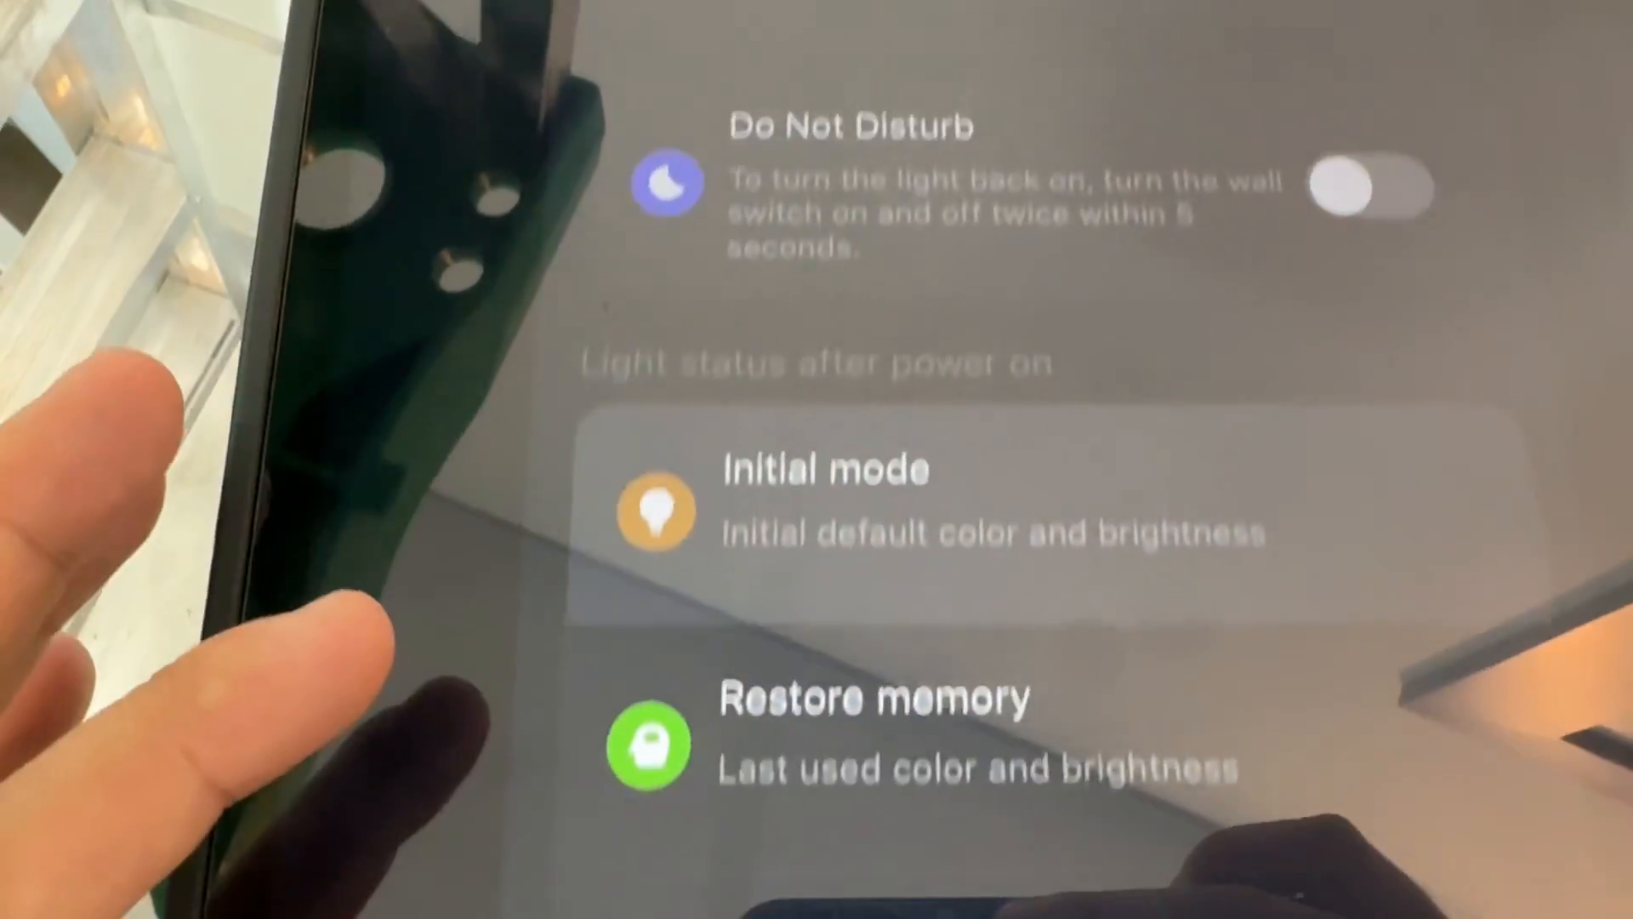